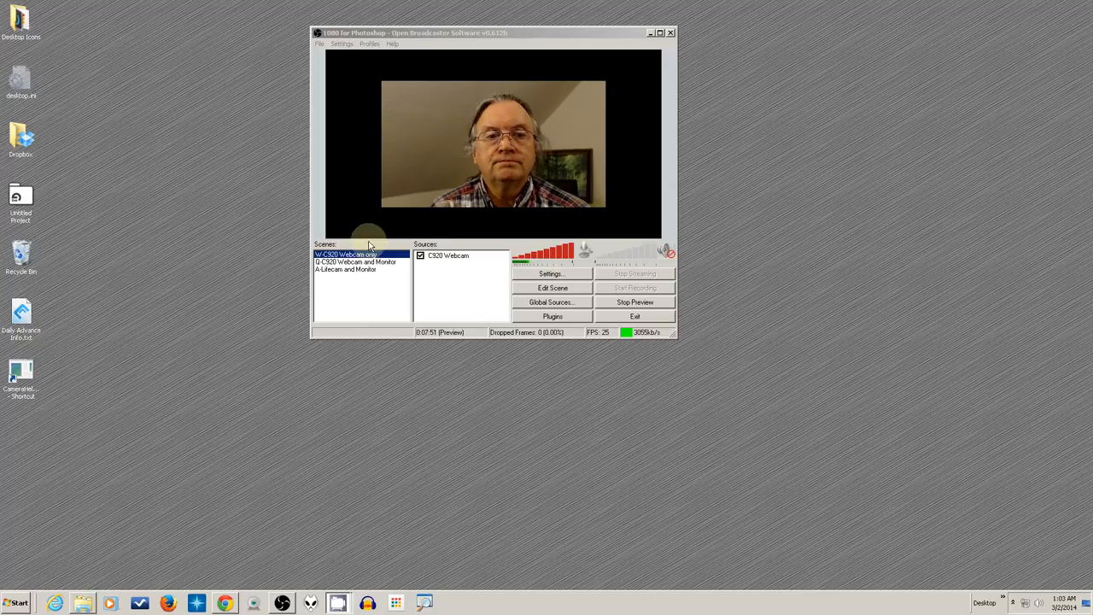
- Select the 'Q-C920 Webcam and Monitor' scene in the Scenes list
left_click(355, 262)
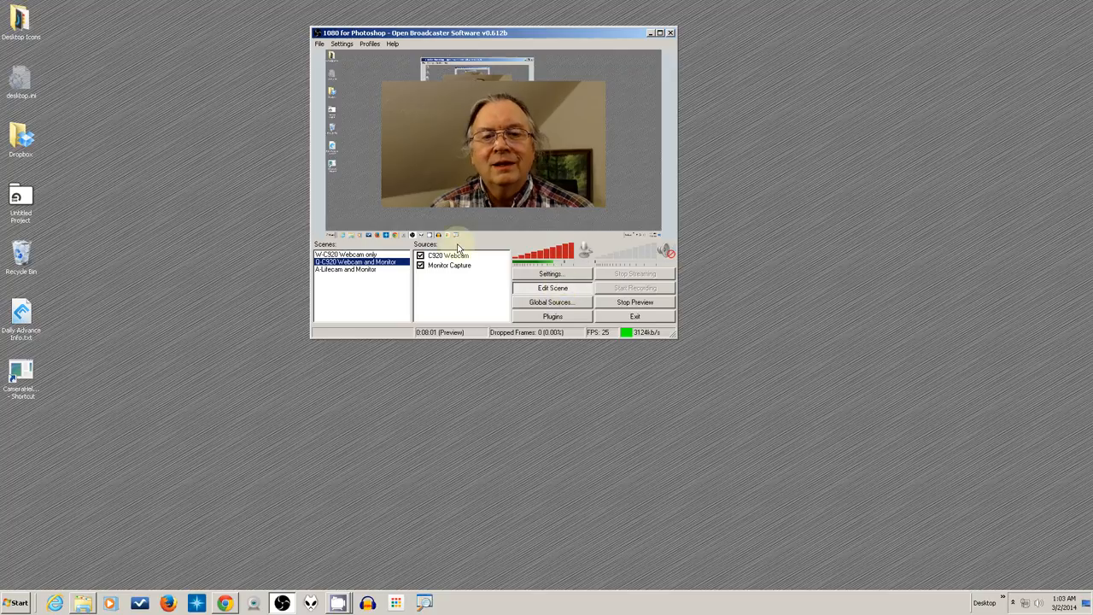
- Select the C920 Webcam layer in the preview for editing
left_click(447, 256)
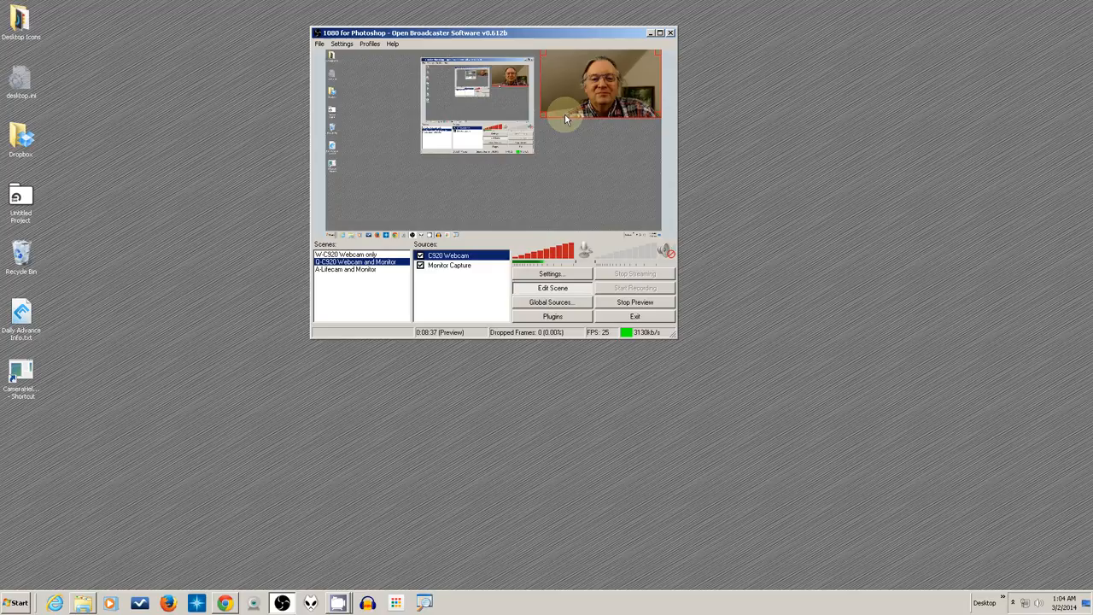
mouse_move(636, 94)
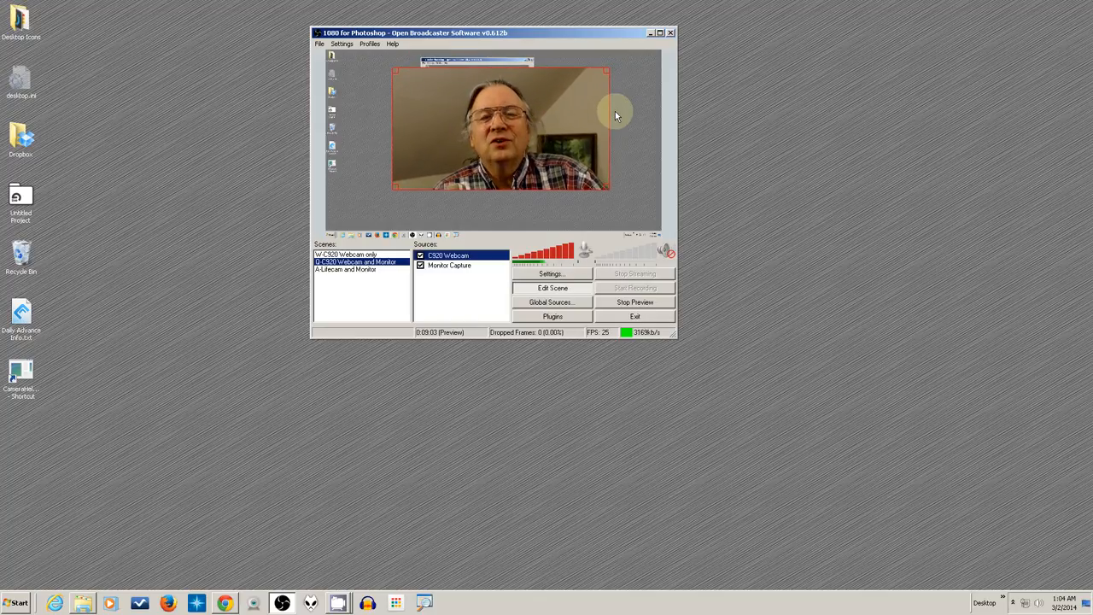
mouse_move(392, 119)
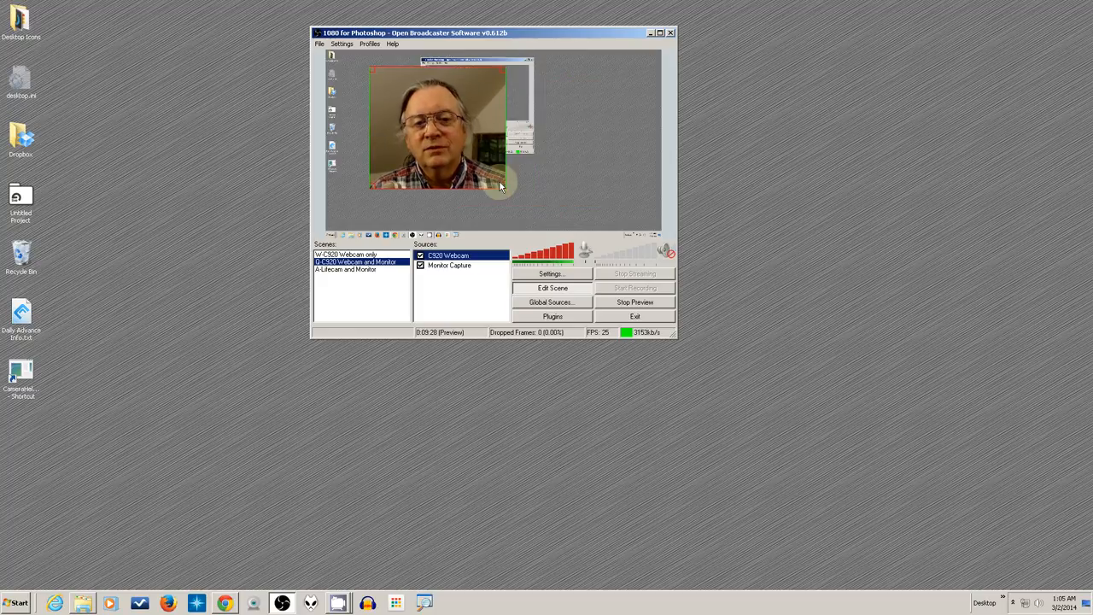
- Open the webcam inset's layout options and grab the inset to reposition it
right_click(448, 256)
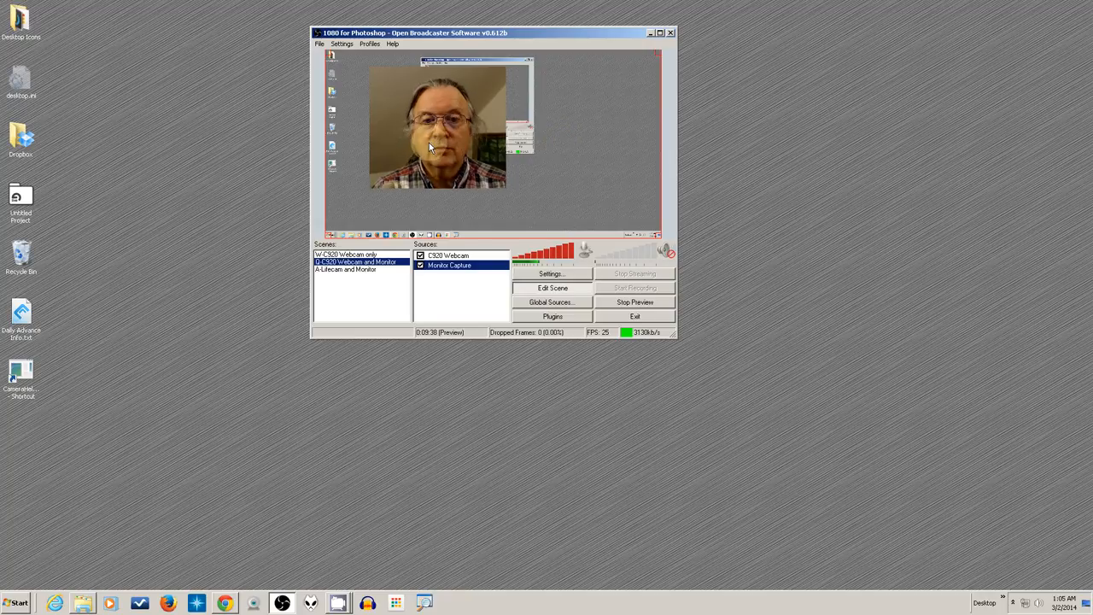
left_click(448, 256)
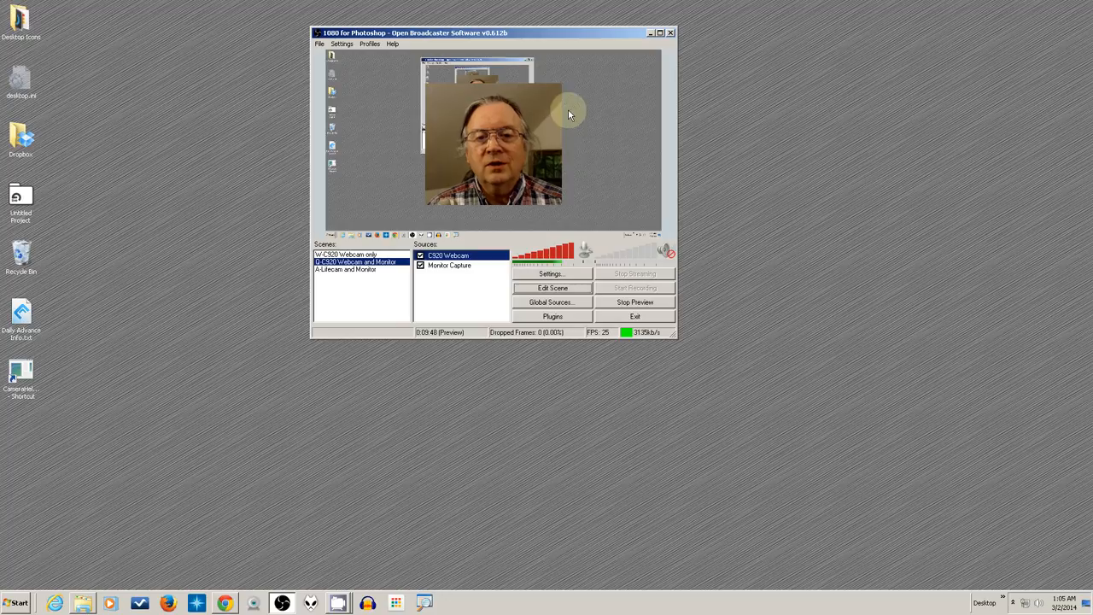
mouse_move(437, 171)
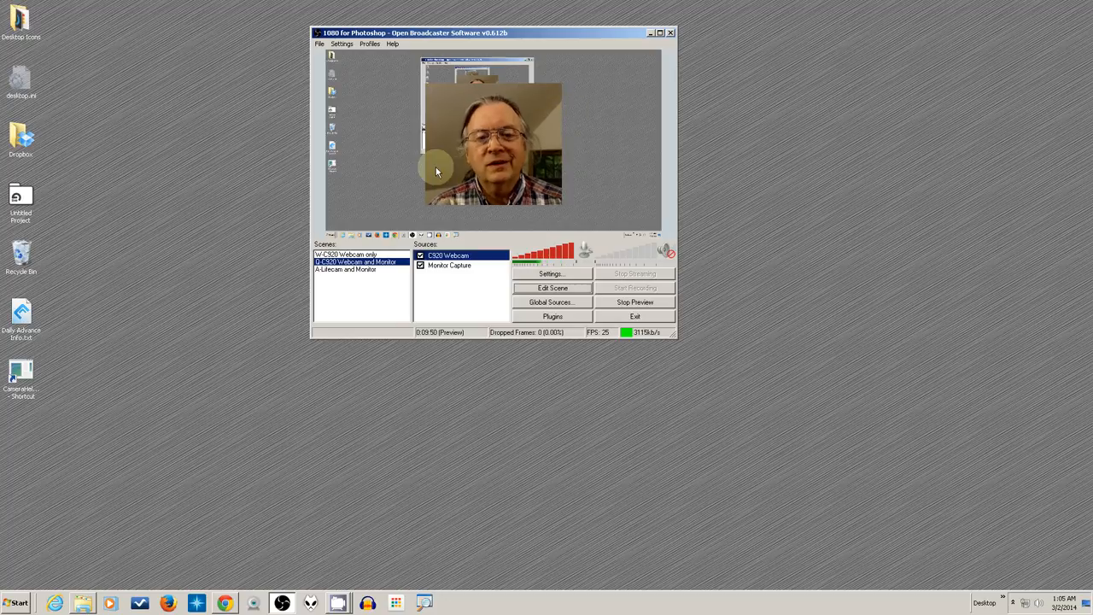
- In 'A-Lifecam and Monitor', drag the Lifecam Cinema inset to shrink and move it
left_click(346, 269)
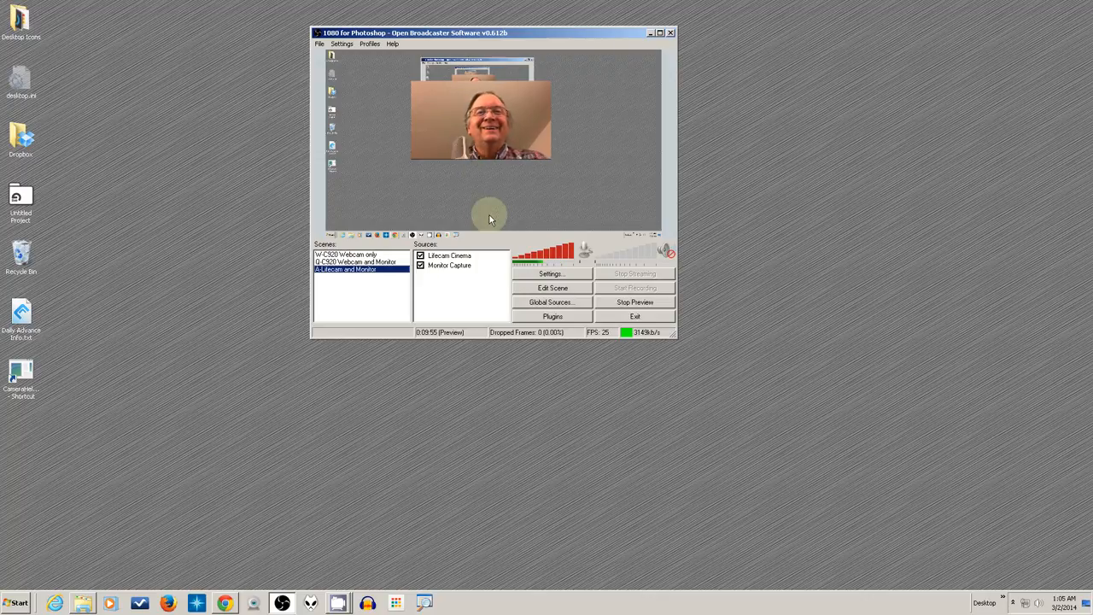
left_click(449, 256)
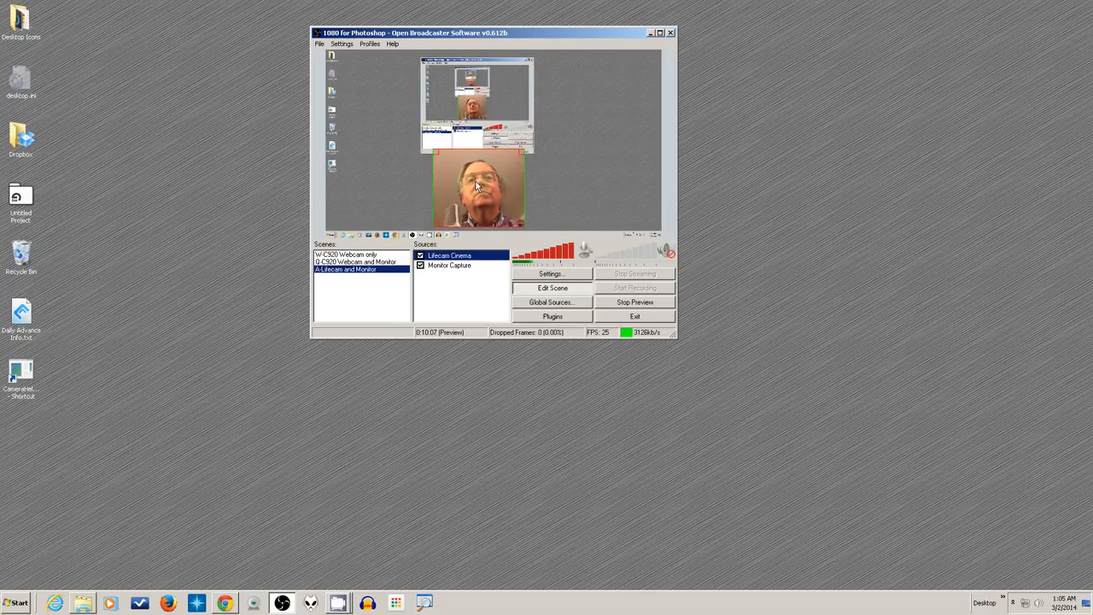
left_click_drag(478, 192, 615, 192)
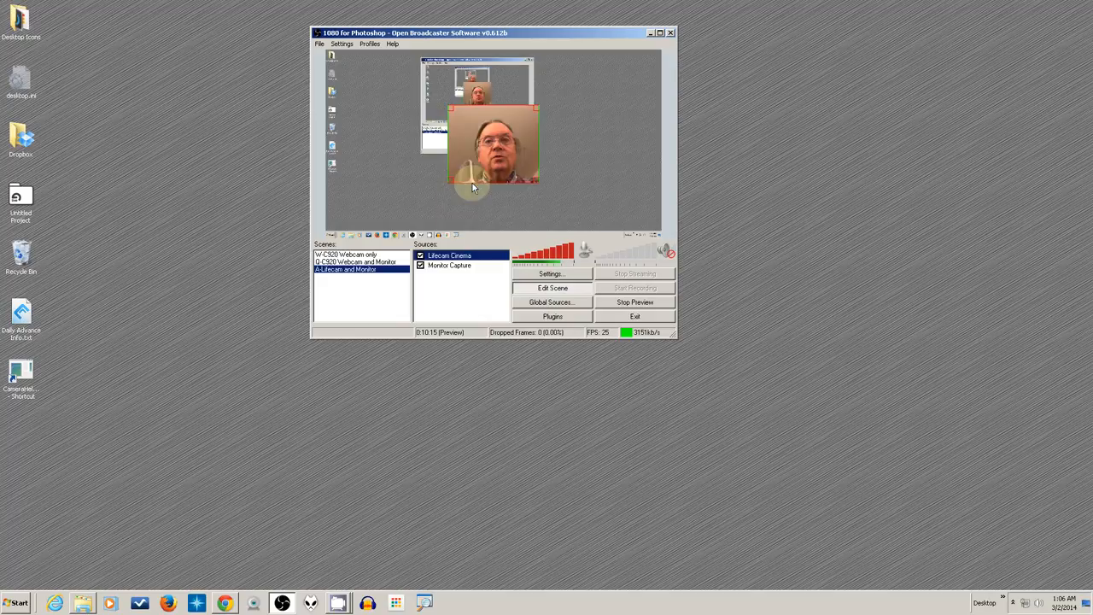
mouse_move(575, 143)
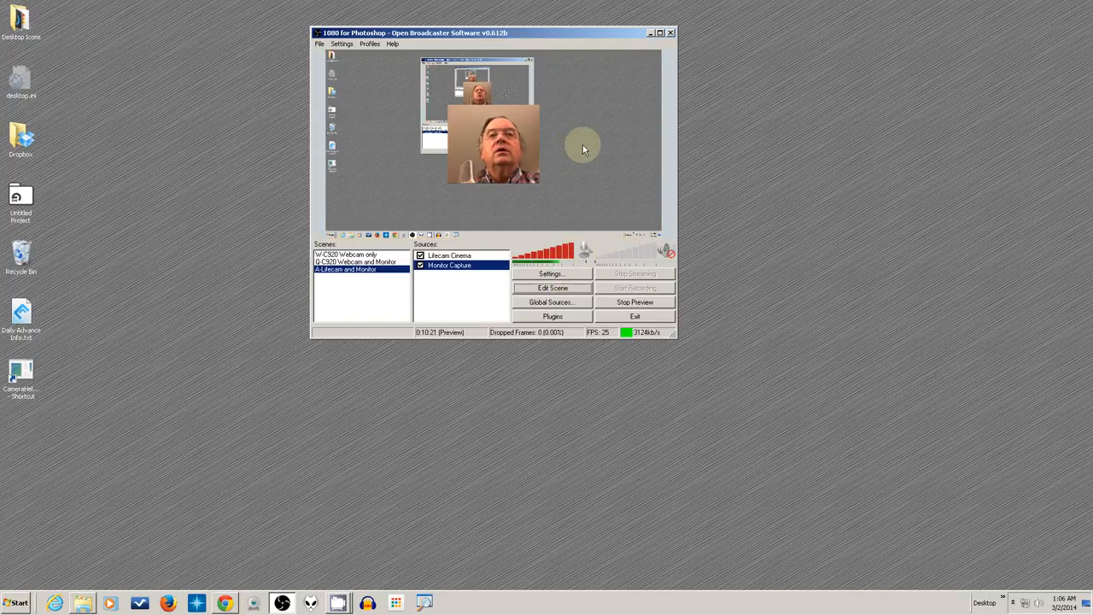
mouse_move(601, 124)
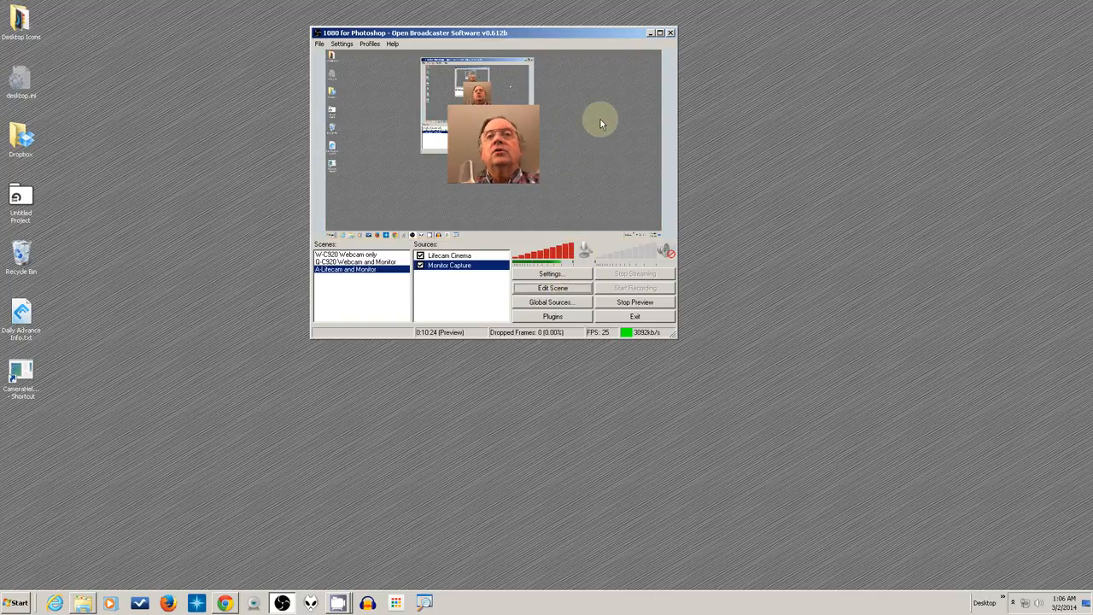
left_click(449, 265)
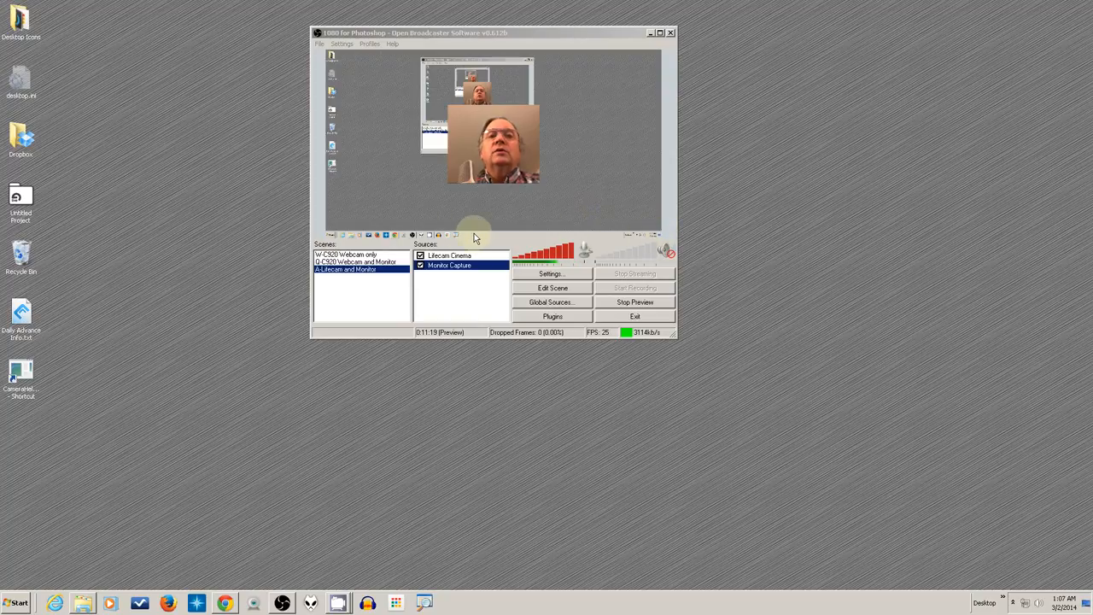
mouse_move(613, 195)
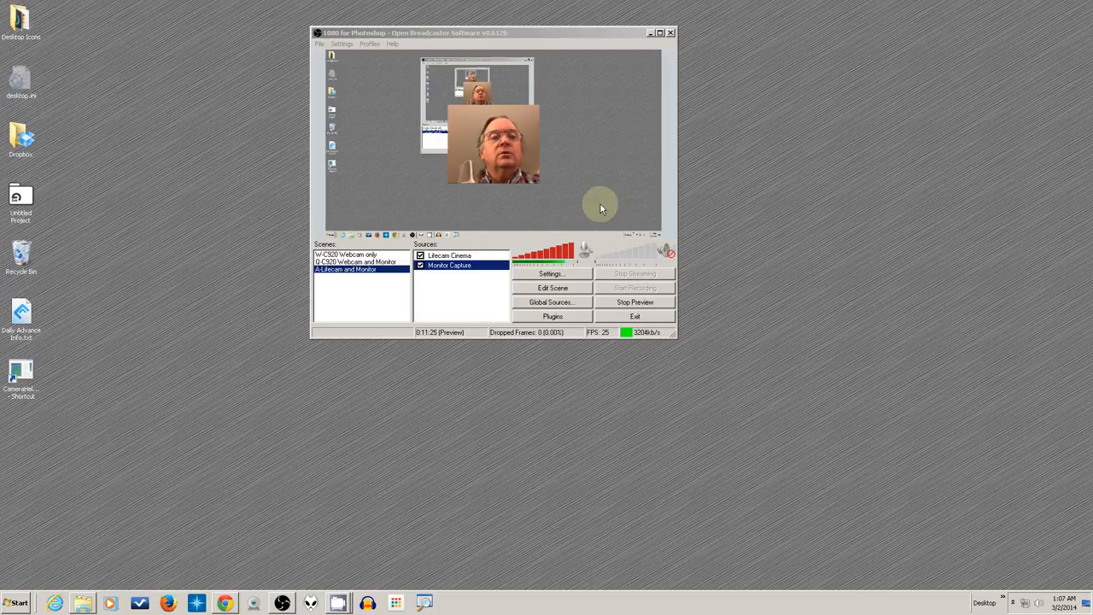
mouse_move(242, 557)
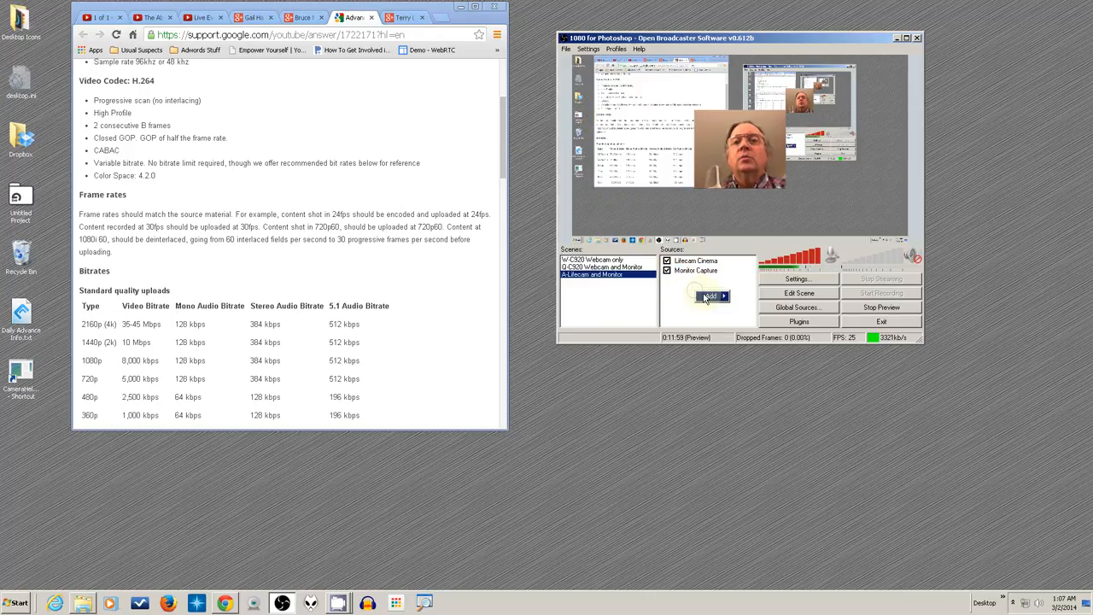
- Add a Window Capture of the Chrome YouTube Help encoding page, keeping Inner Window
left_click(711, 296)
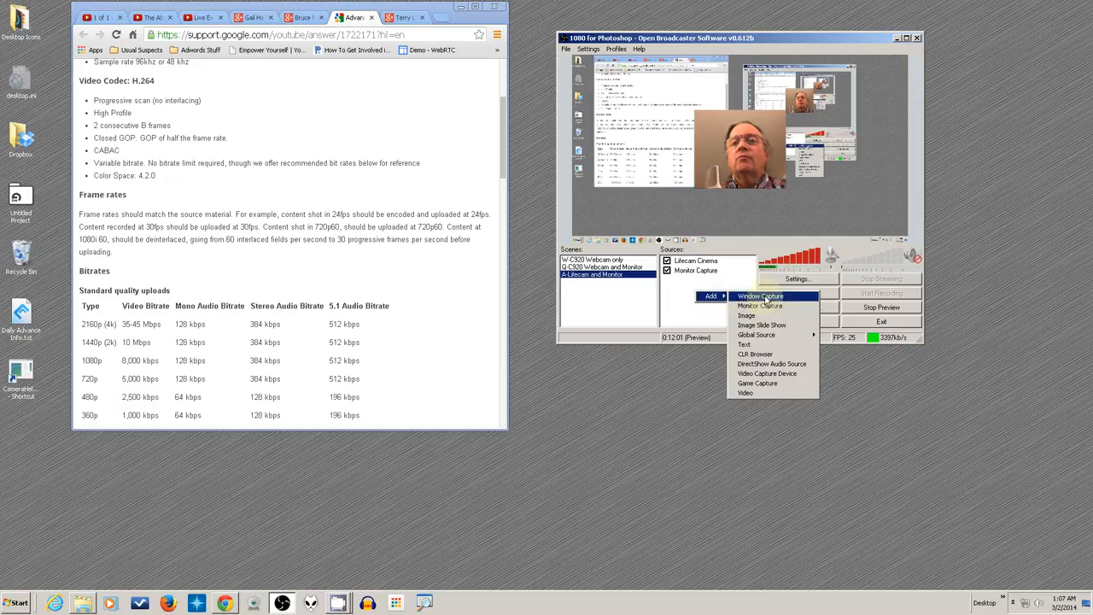
left_click(758, 296)
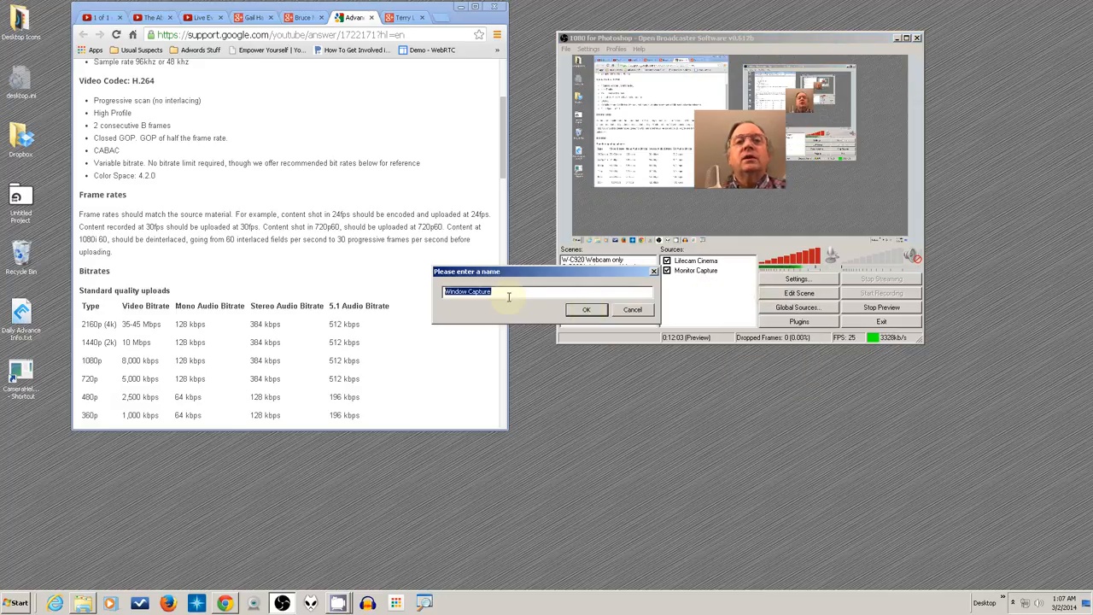
left_click(586, 309)
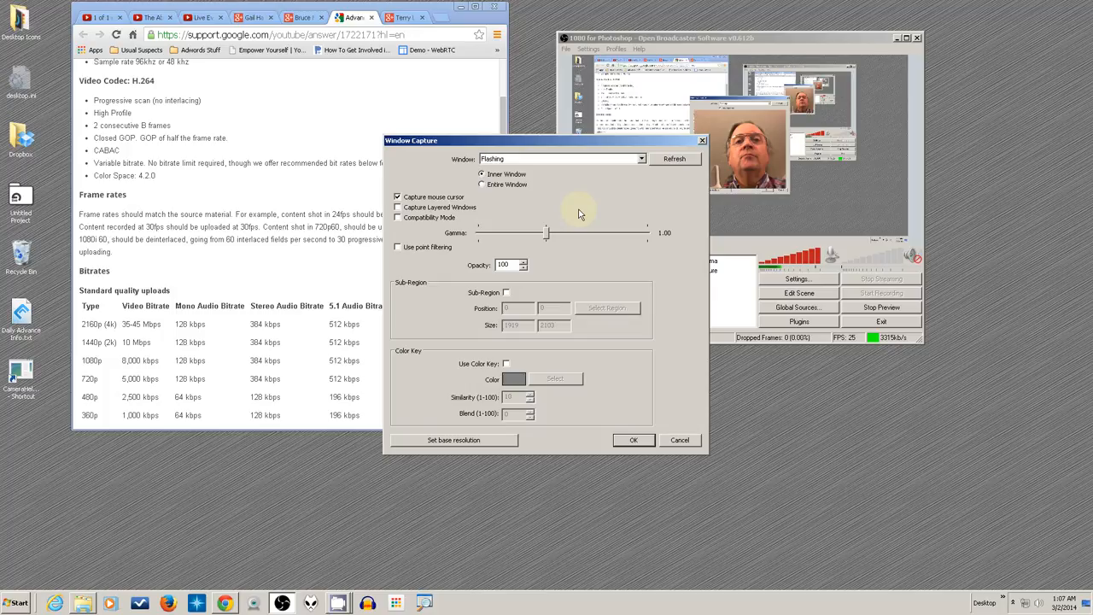
left_click(641, 159)
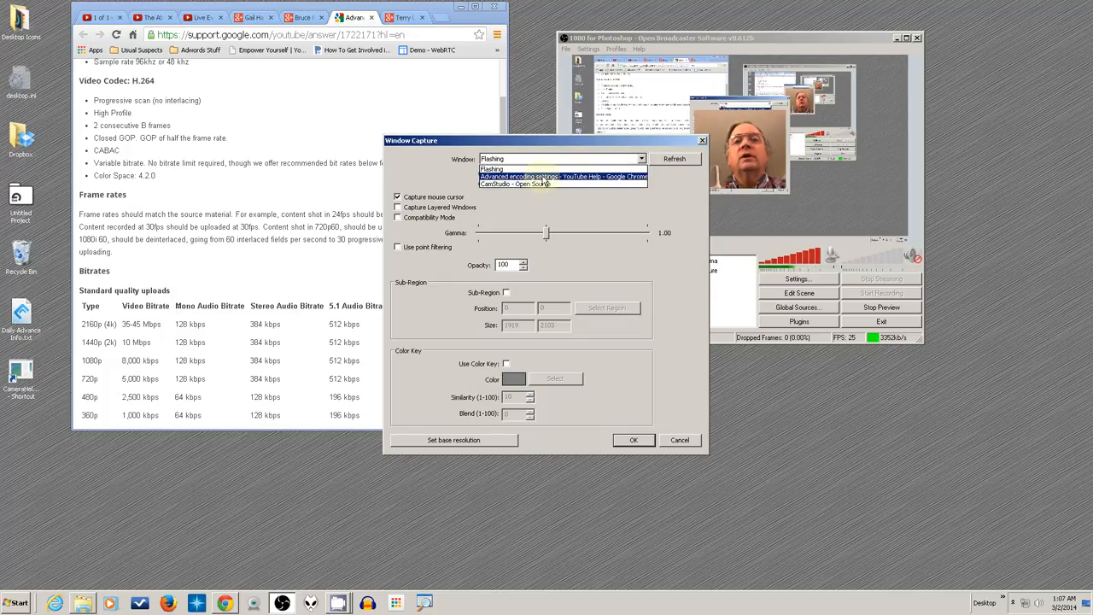
left_click(560, 176)
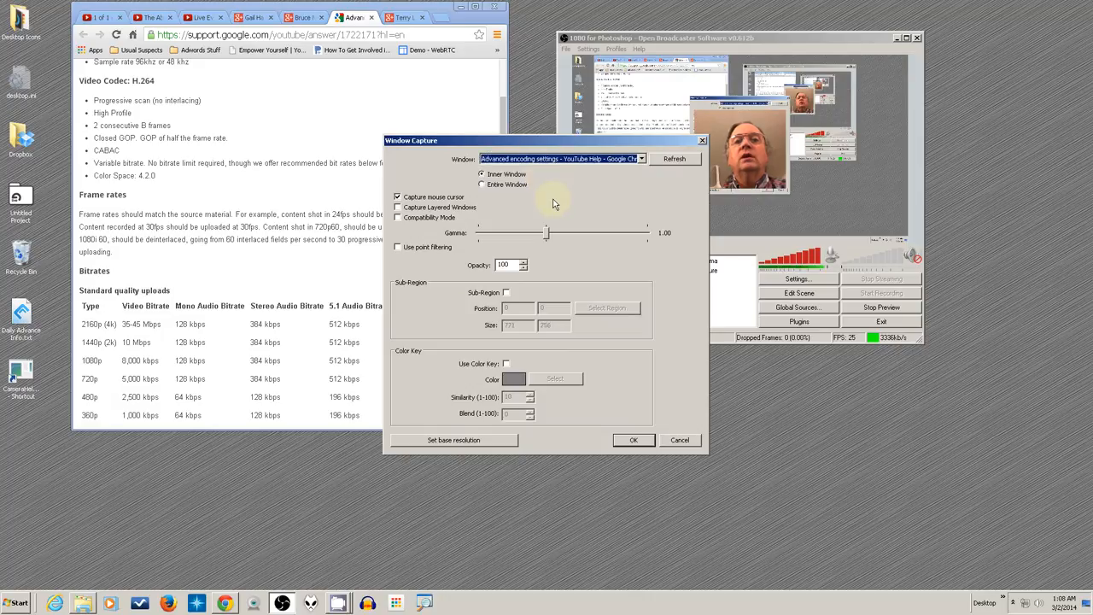
left_click(482, 184)
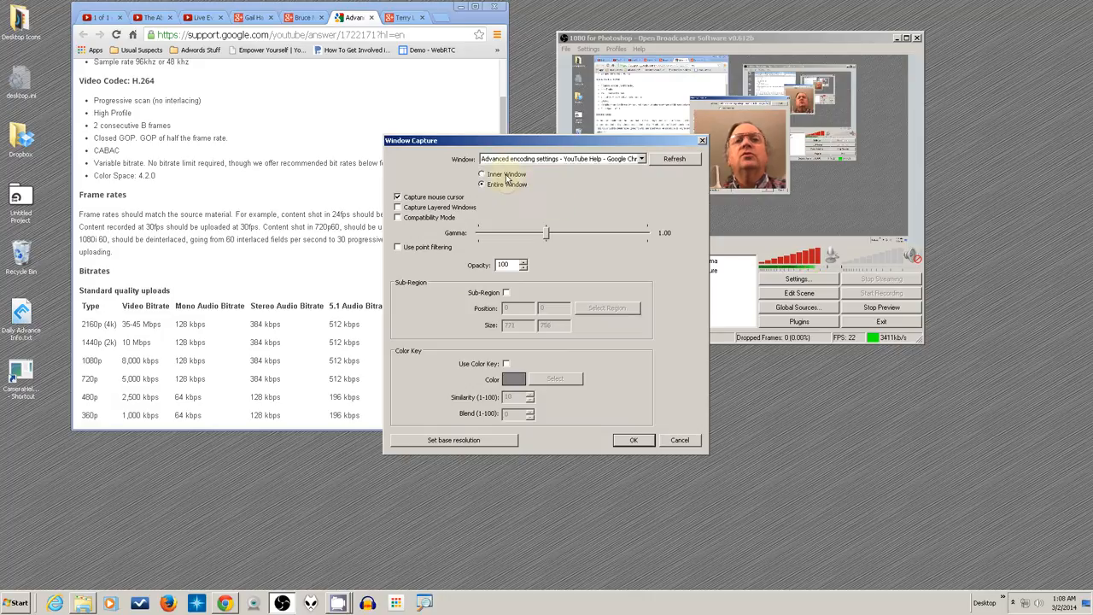
left_click(483, 175)
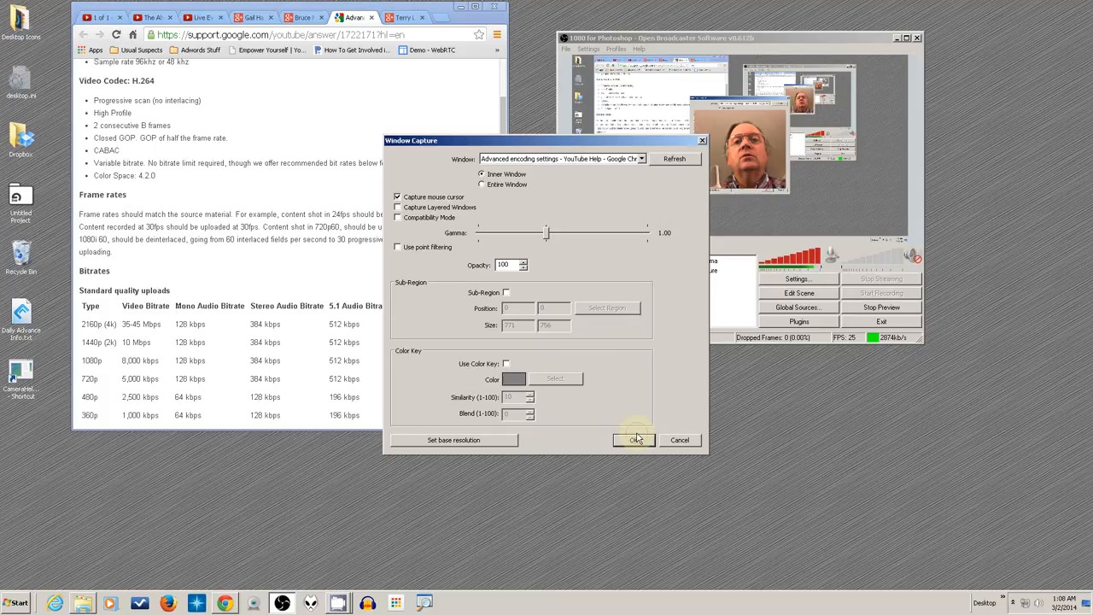
left_click(633, 439)
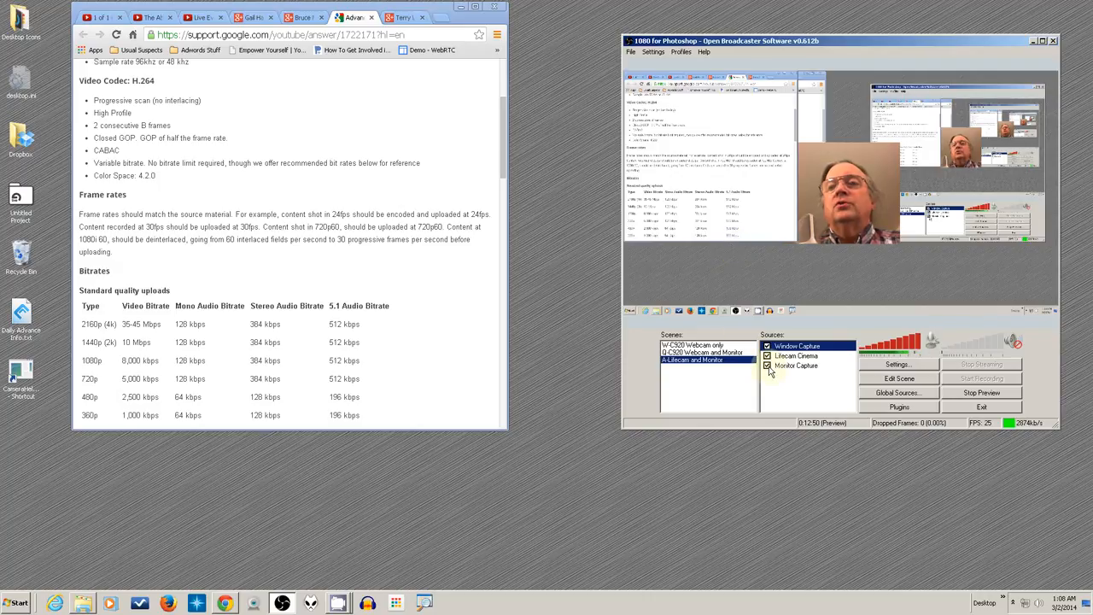
mouse_move(745, 252)
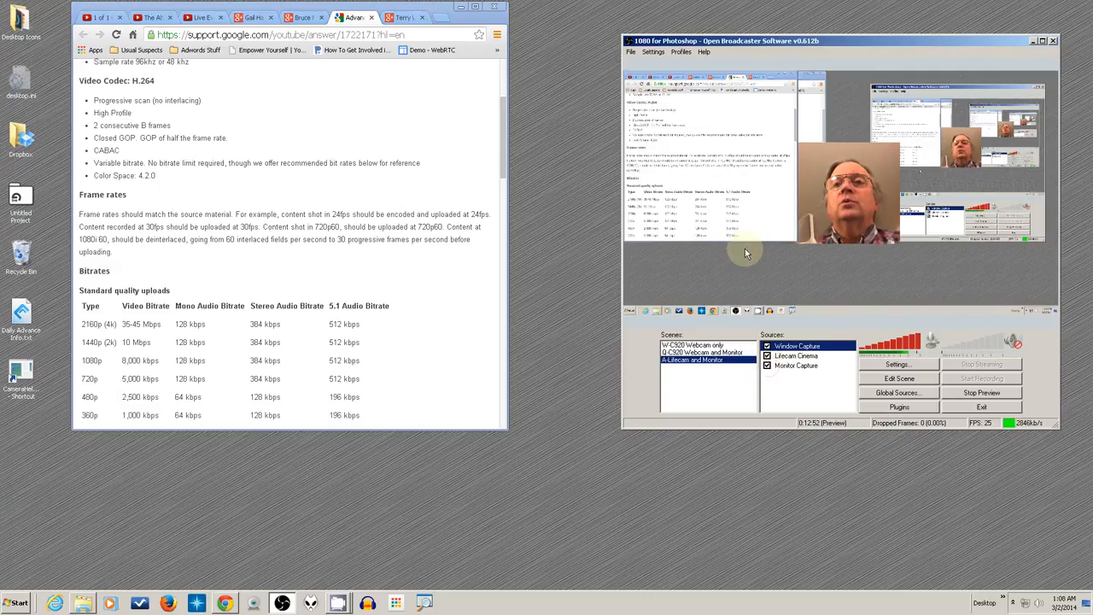
mouse_move(913, 101)
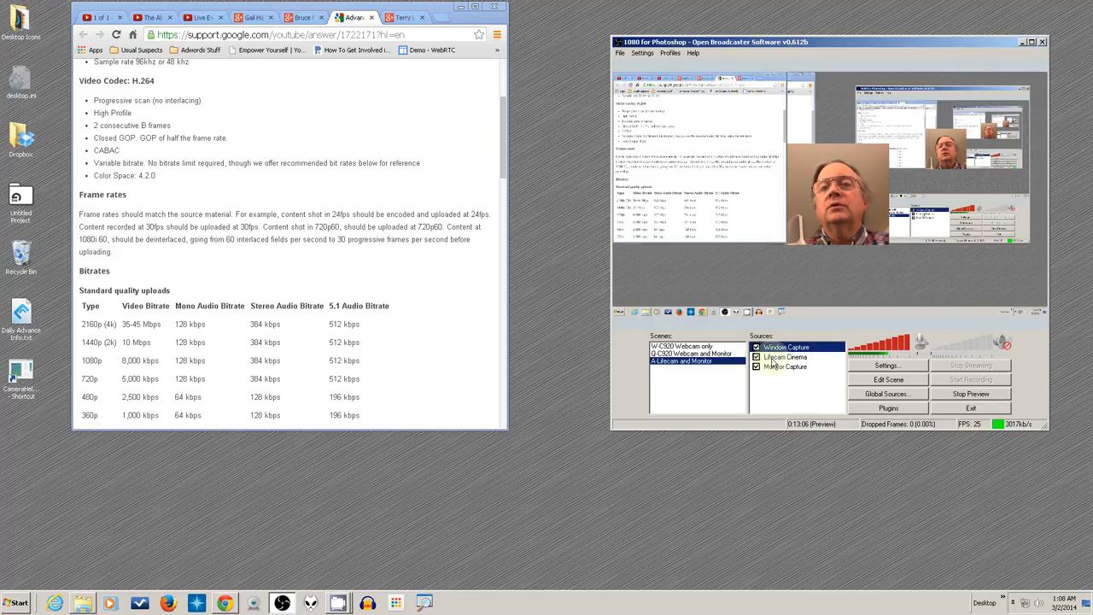
- Uncheck Monitor Capture and move the OBS window left over the Chrome window
left_click(757, 356)
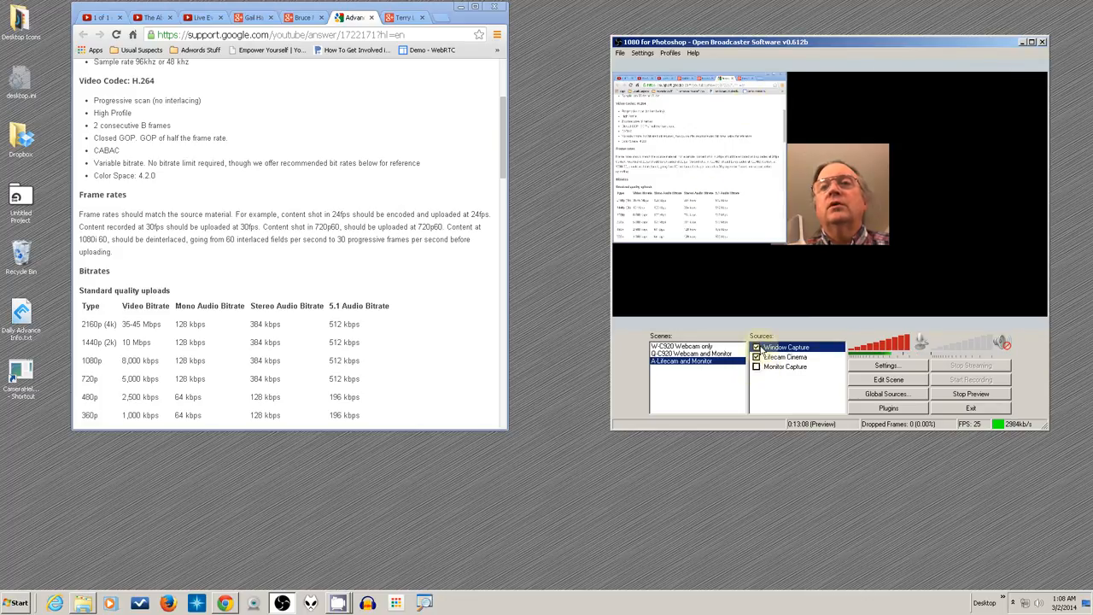
left_click_drag(718, 41, 500, 33)
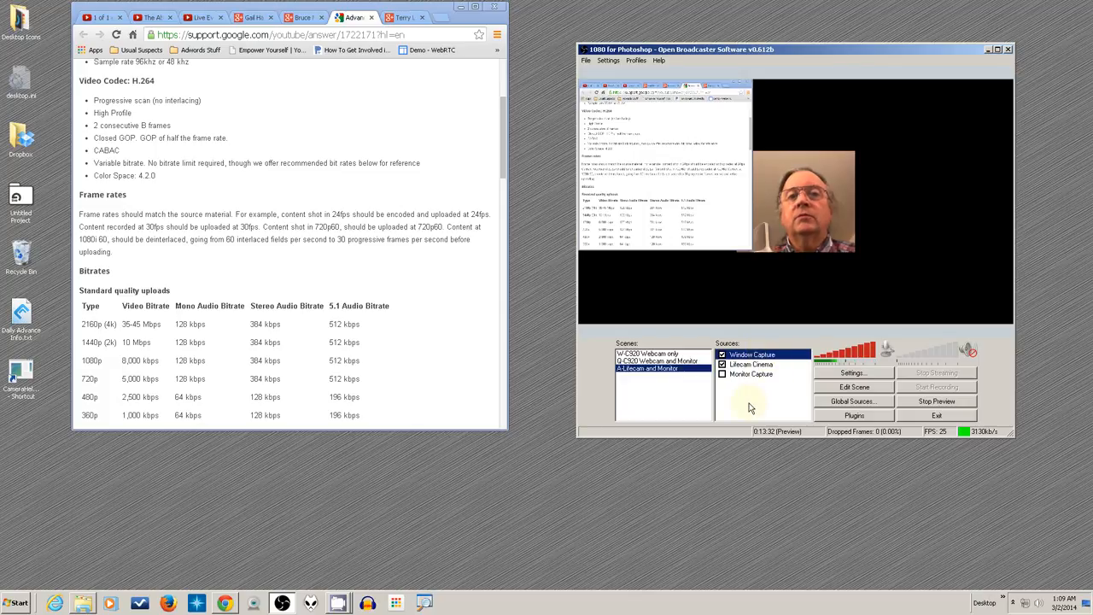
mouse_move(524, 267)
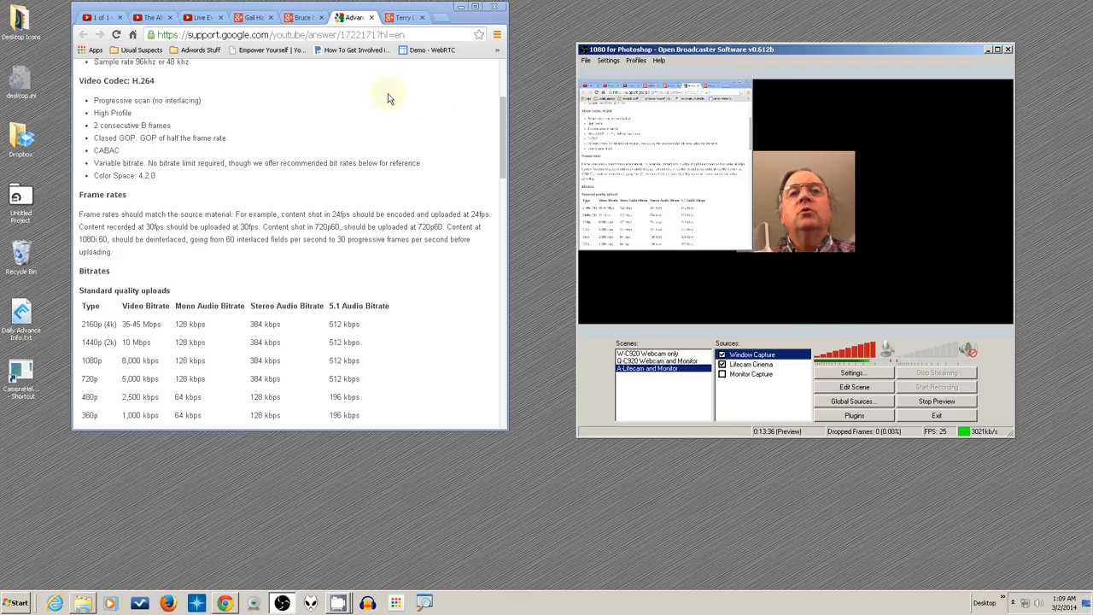
mouse_move(333, 273)
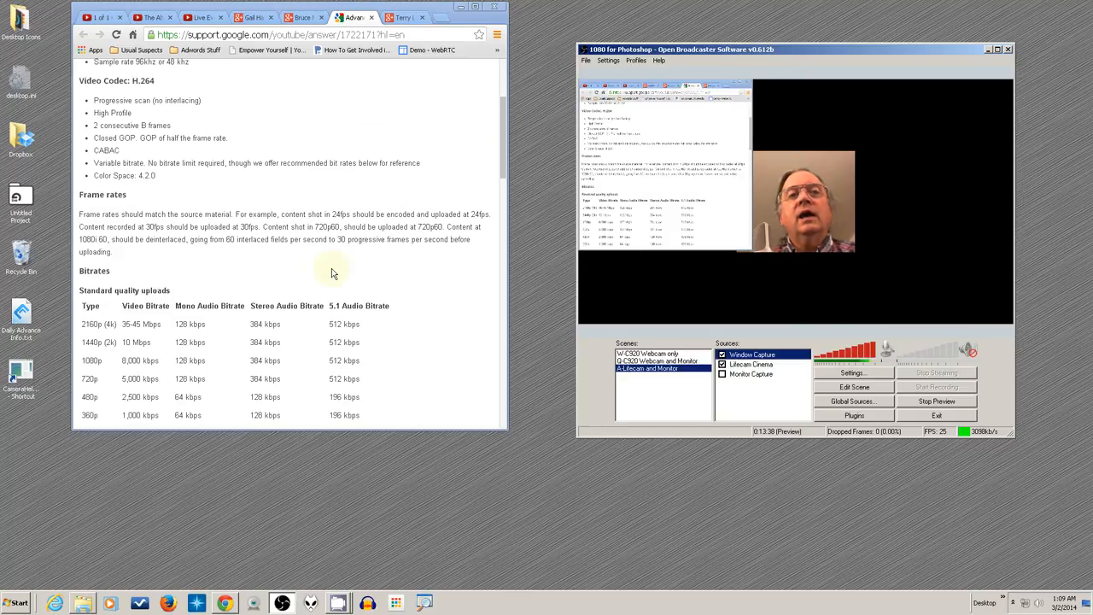
left_click(751, 354)
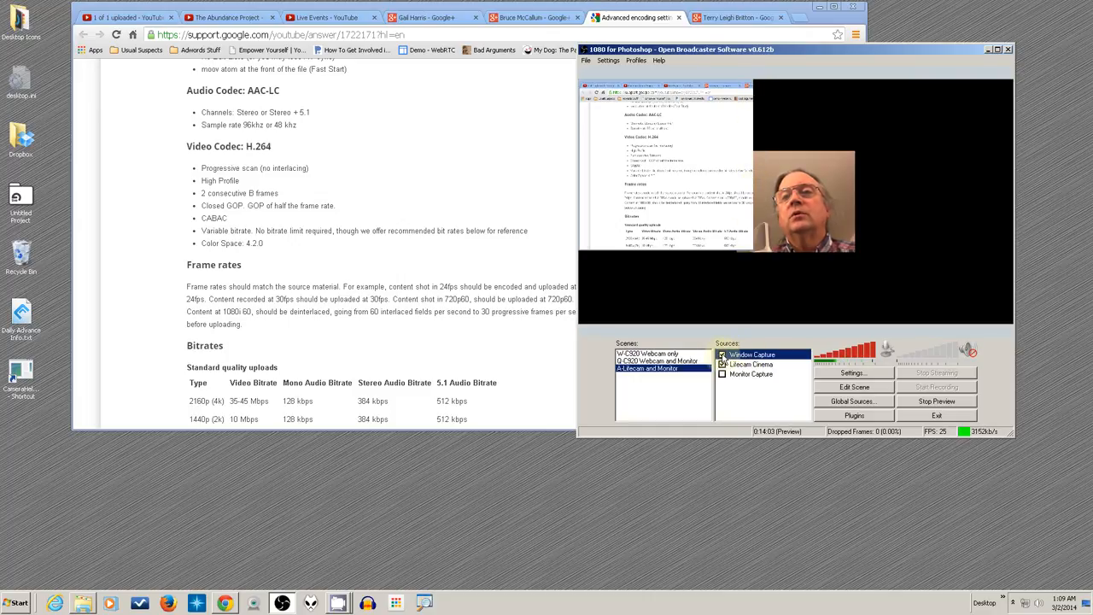
- Reopen the Window Capture properties and confirm them with OK
left_click(722, 365)
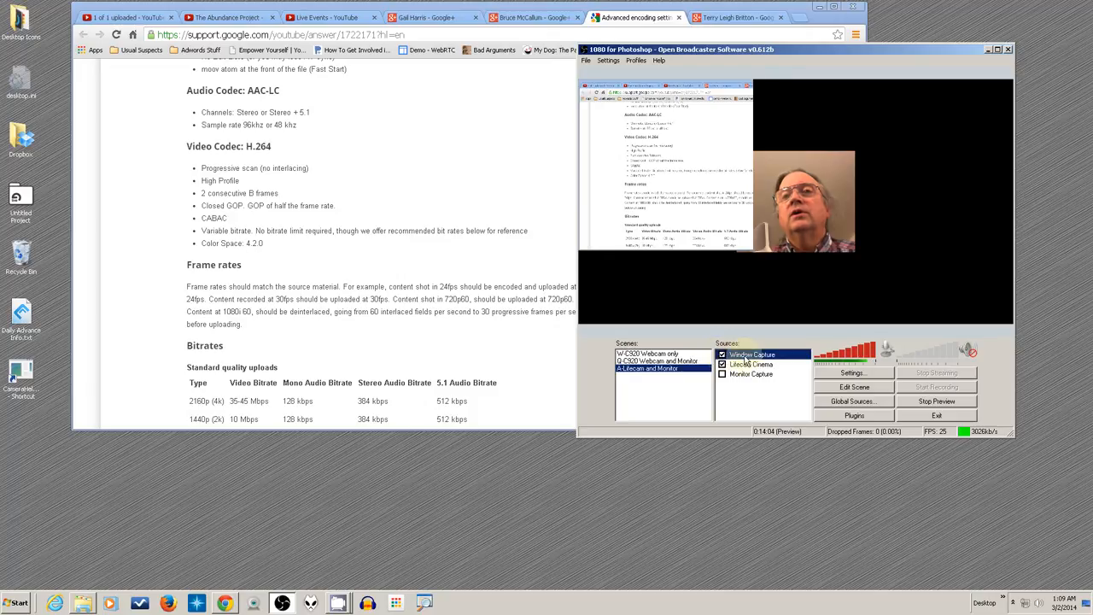
double_click(752, 354)
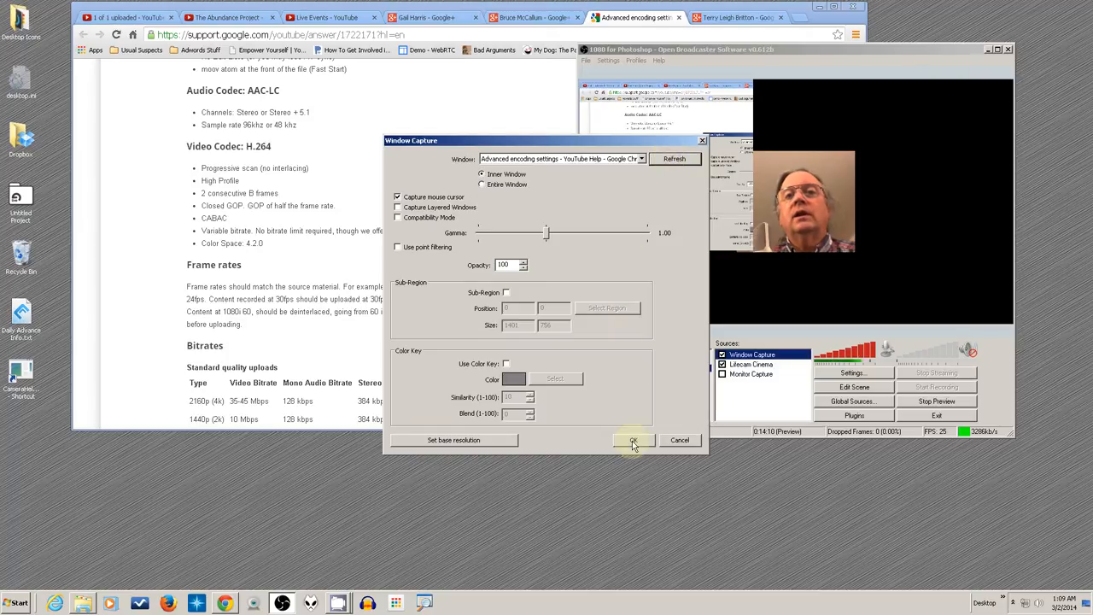
left_click(633, 440)
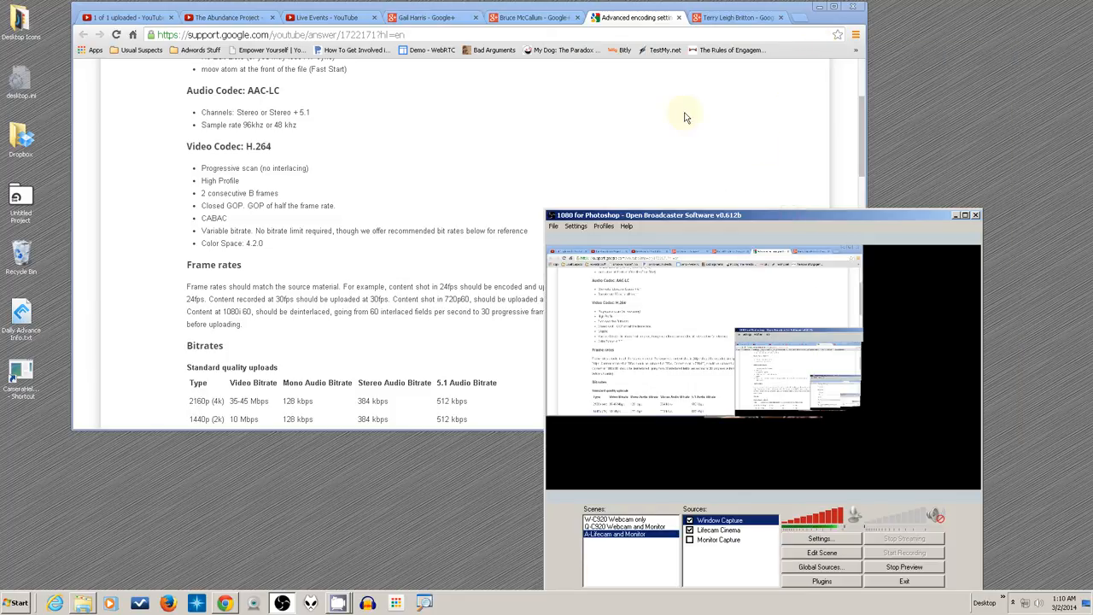
mouse_move(662, 112)
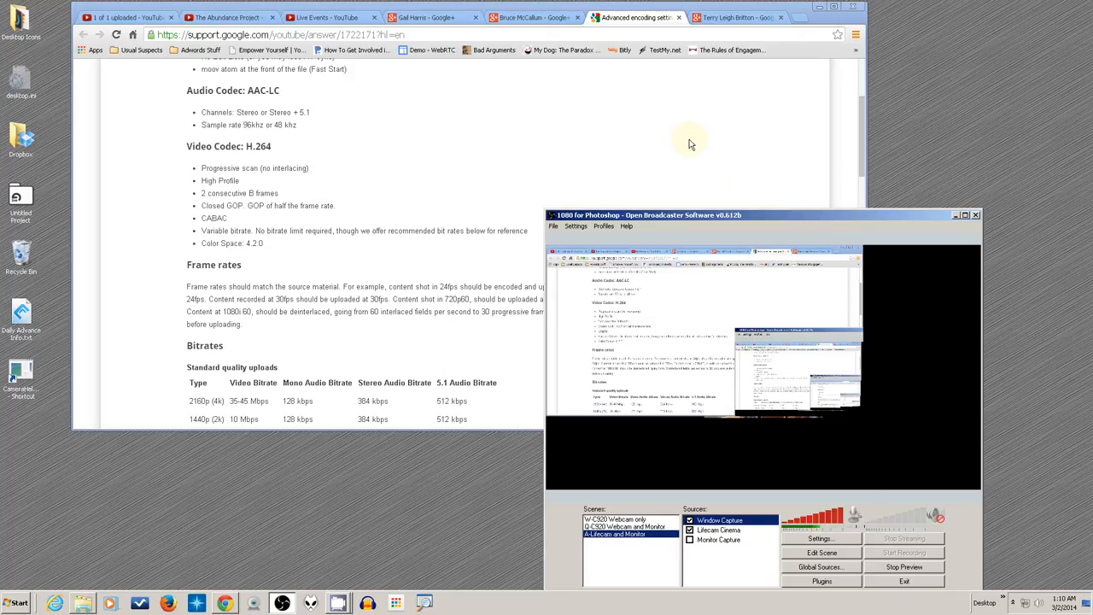
- Move Lifecam Cinema to the top of Sources and uncheck Monitor Capture
left_click_drag(683, 215, 661, 97)
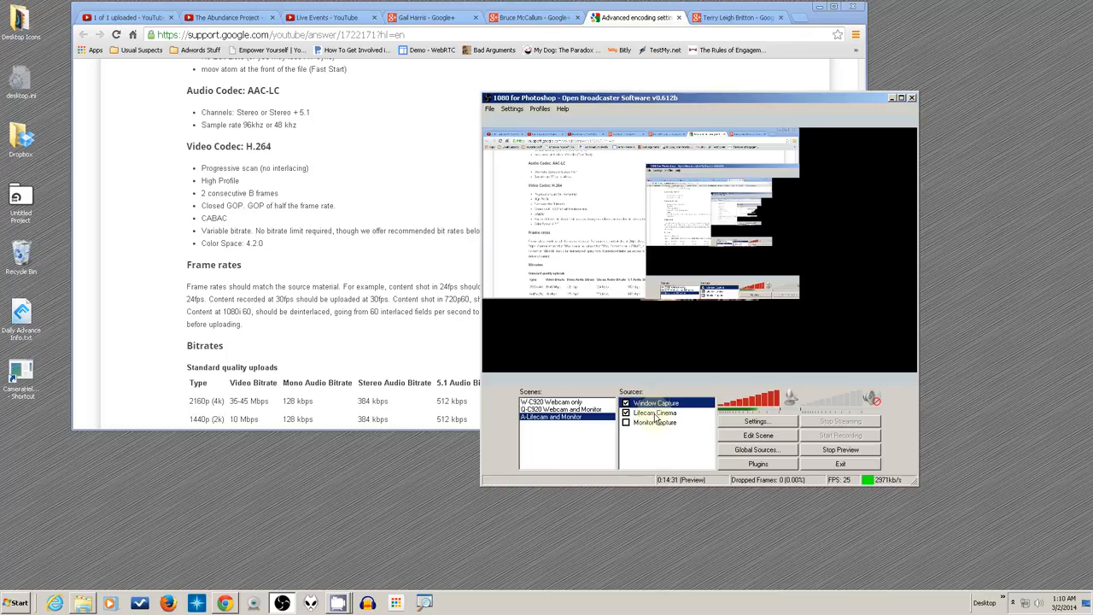
right_click(653, 416)
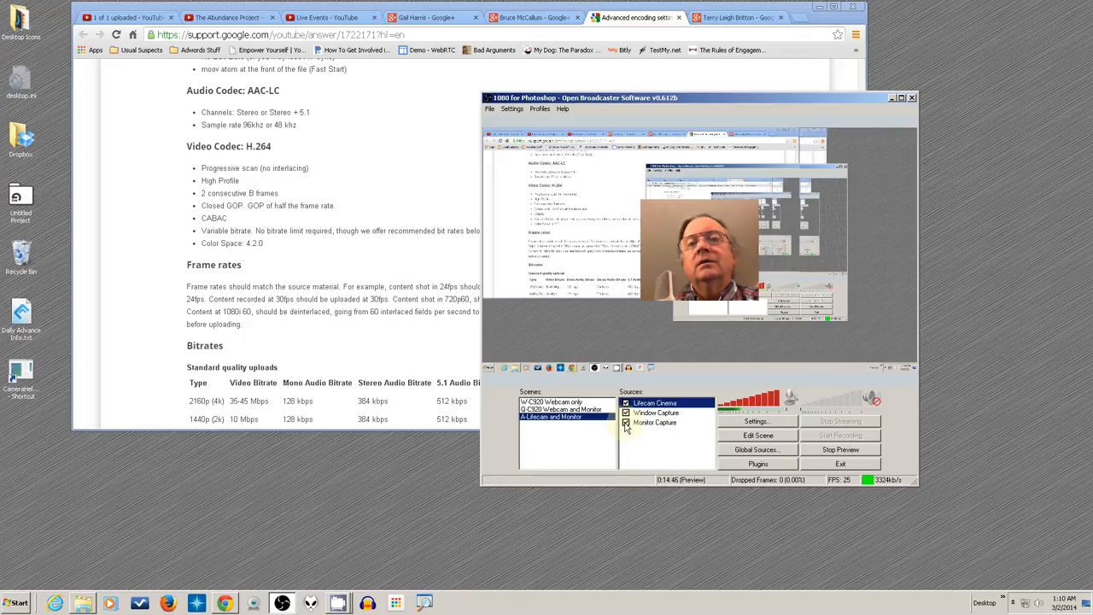
left_click(625, 422)
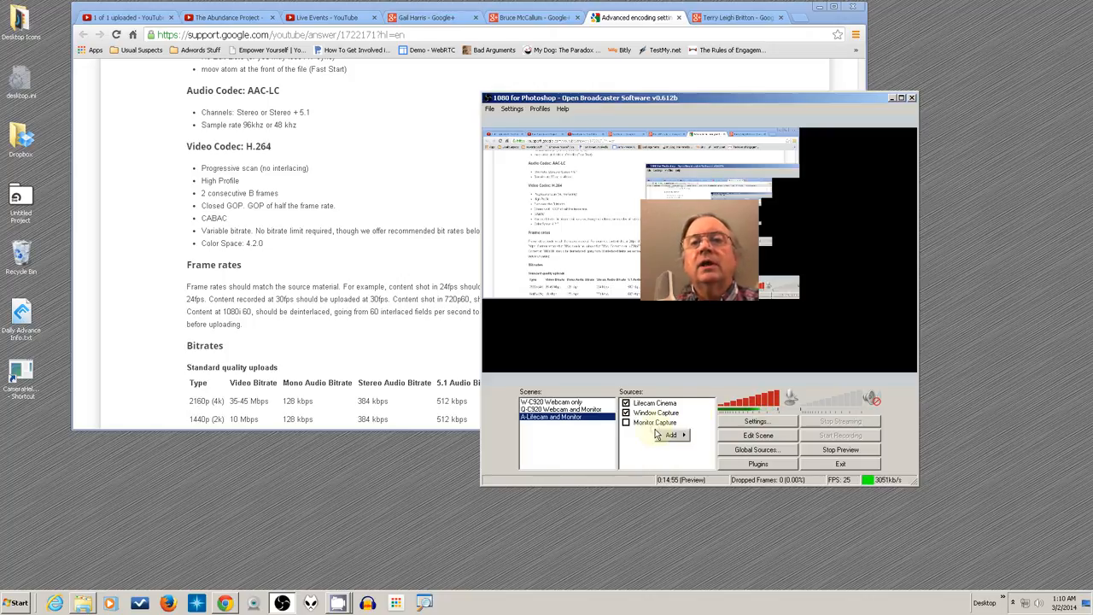
- Add the C920 Webcam global source to the scene under its suggested name
left_click(672, 434)
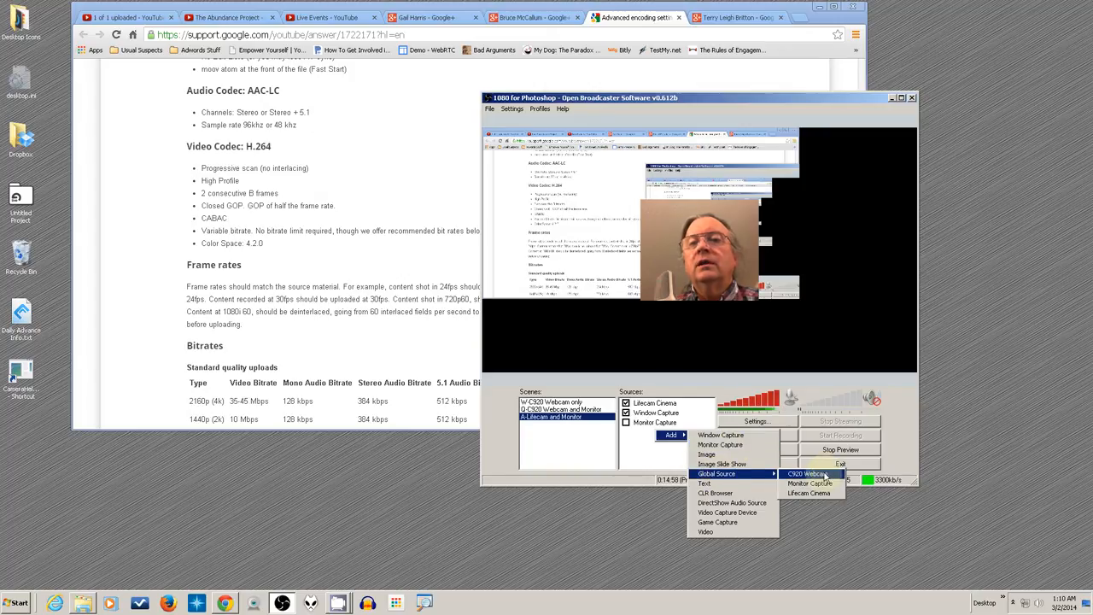
left_click(809, 474)
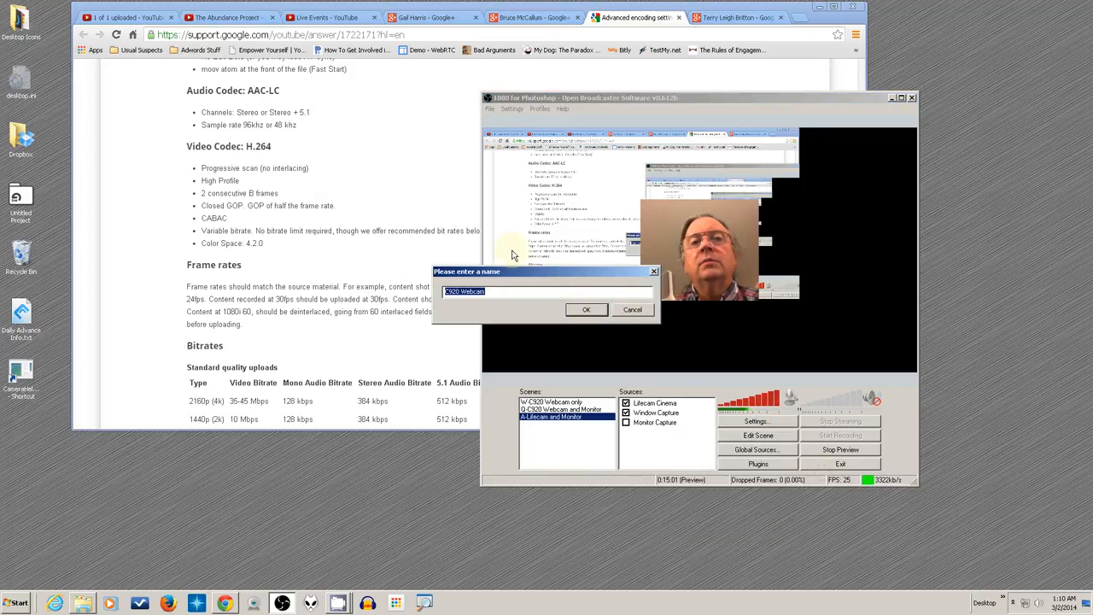
left_click(586, 309)
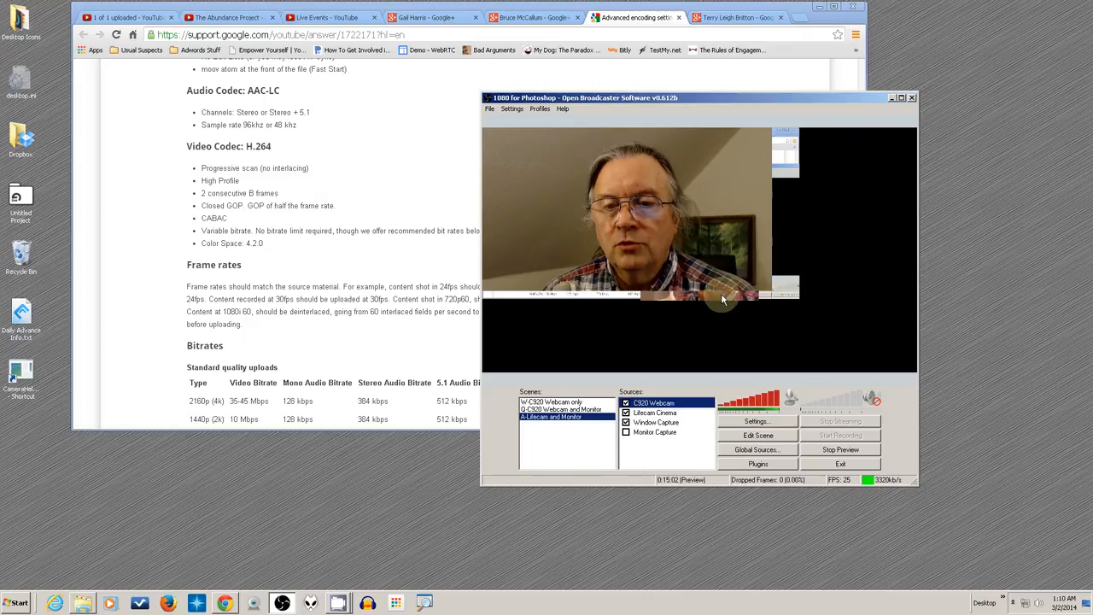
- Reorder the C920 Webcam source: to the bottom, back to top, then lower
left_click(653, 402)
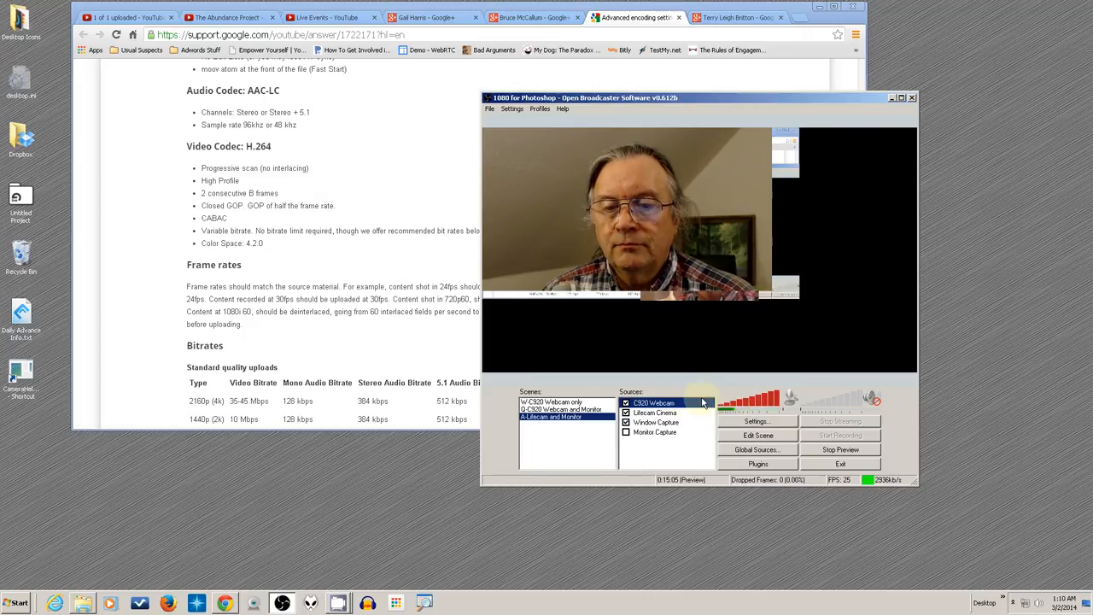
right_click(654, 402)
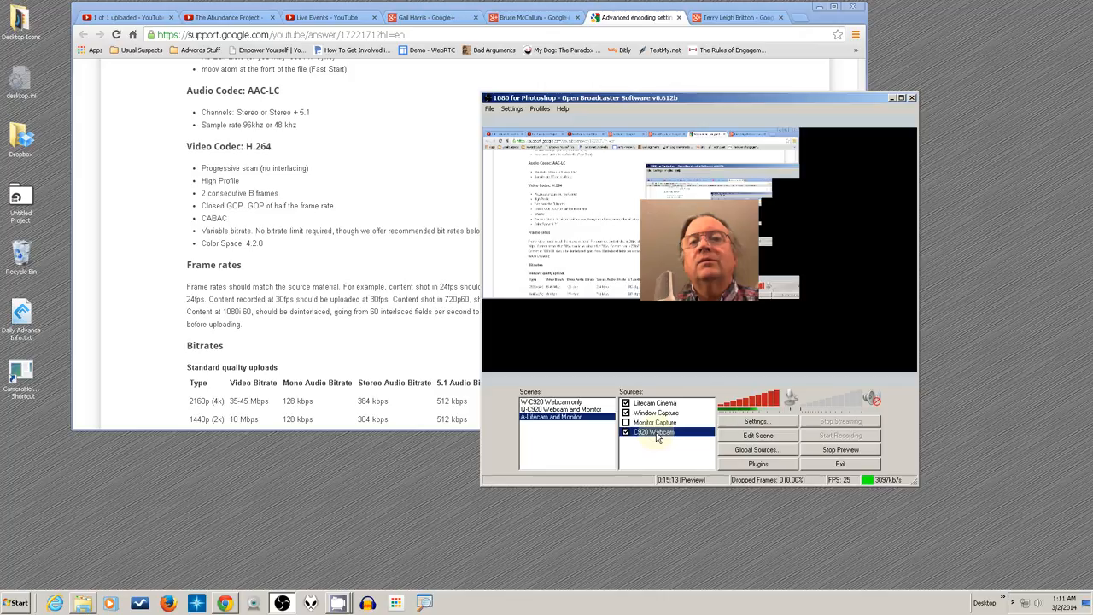
right_click(658, 432)
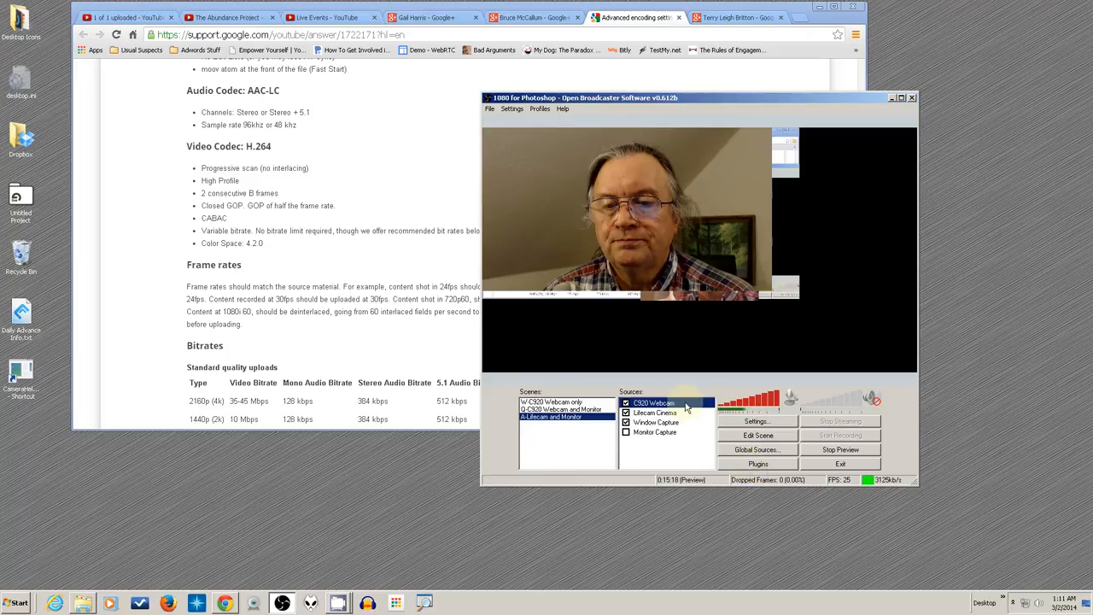
right_click(657, 402)
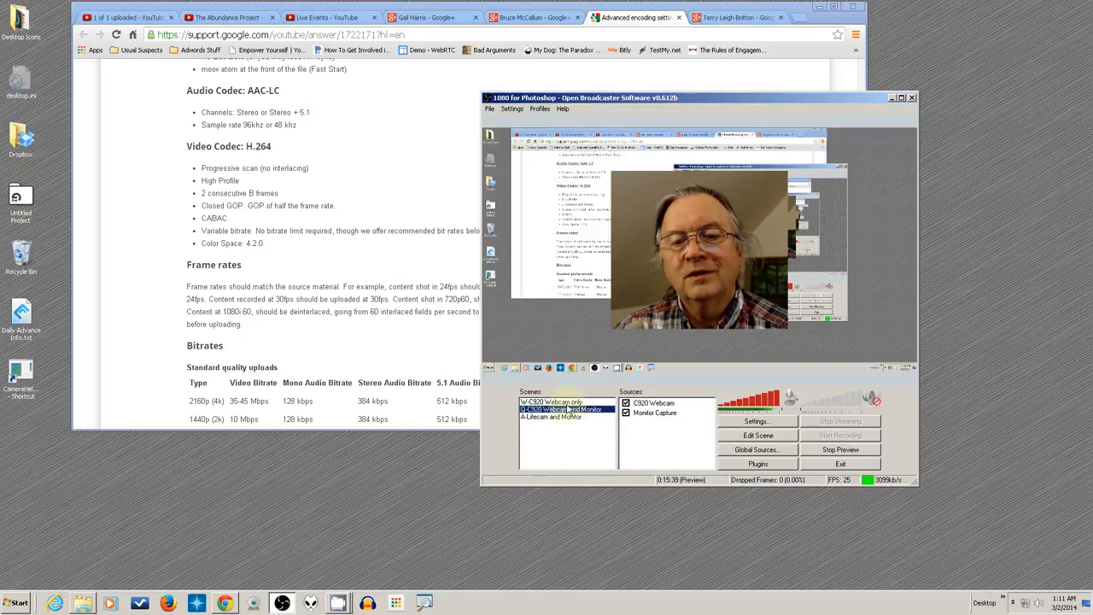
- Switch to the 'A-Lifecam and Monitor' scene and select an entry in Sources
left_click(551, 418)
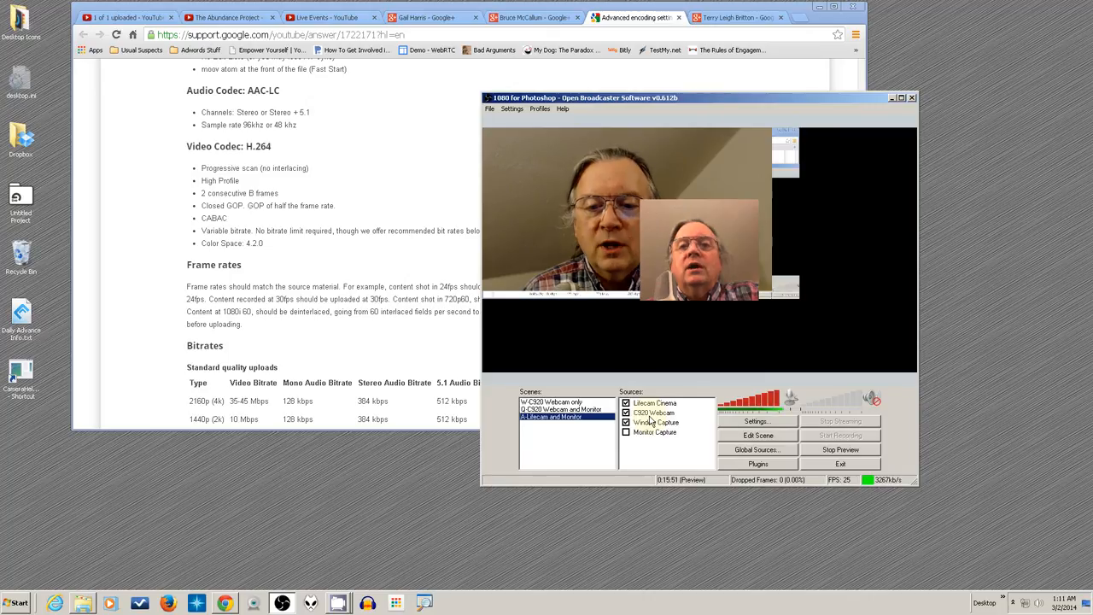
left_click(653, 412)
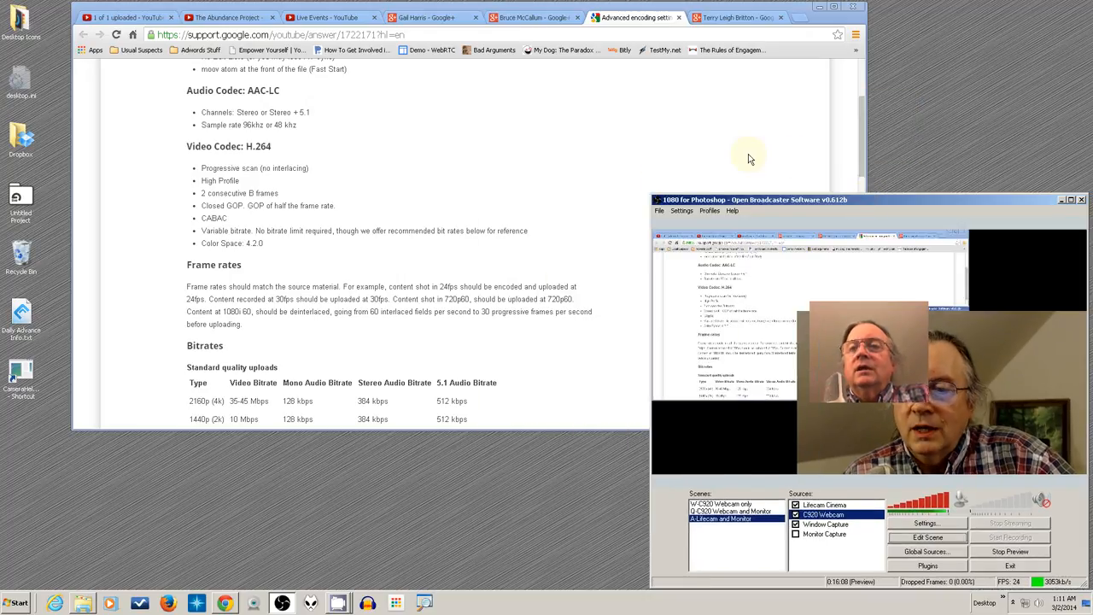
mouse_move(790, 346)
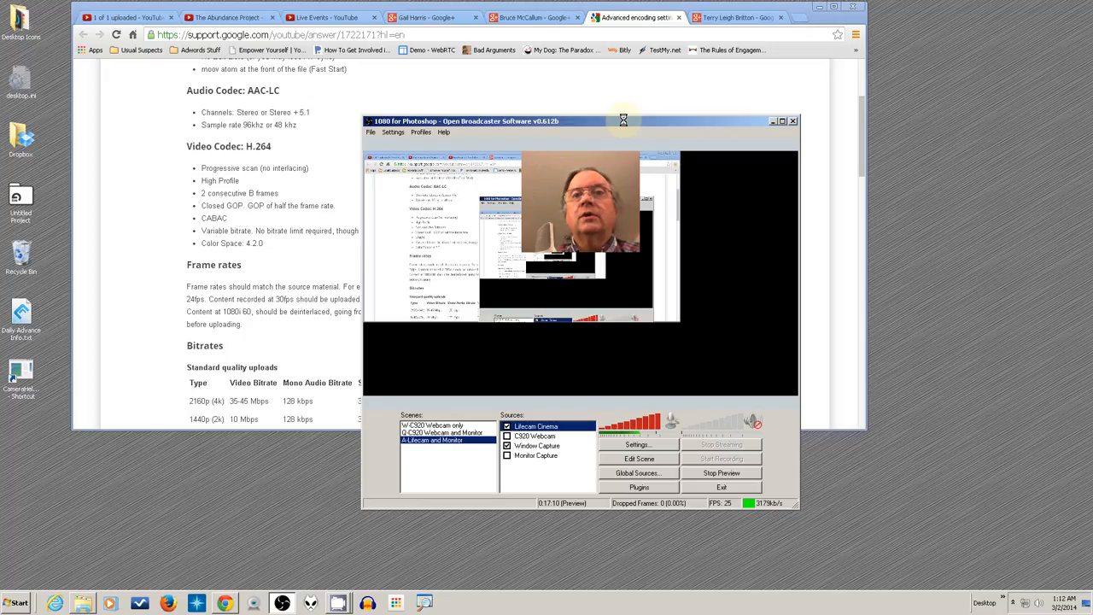
mouse_move(633, 138)
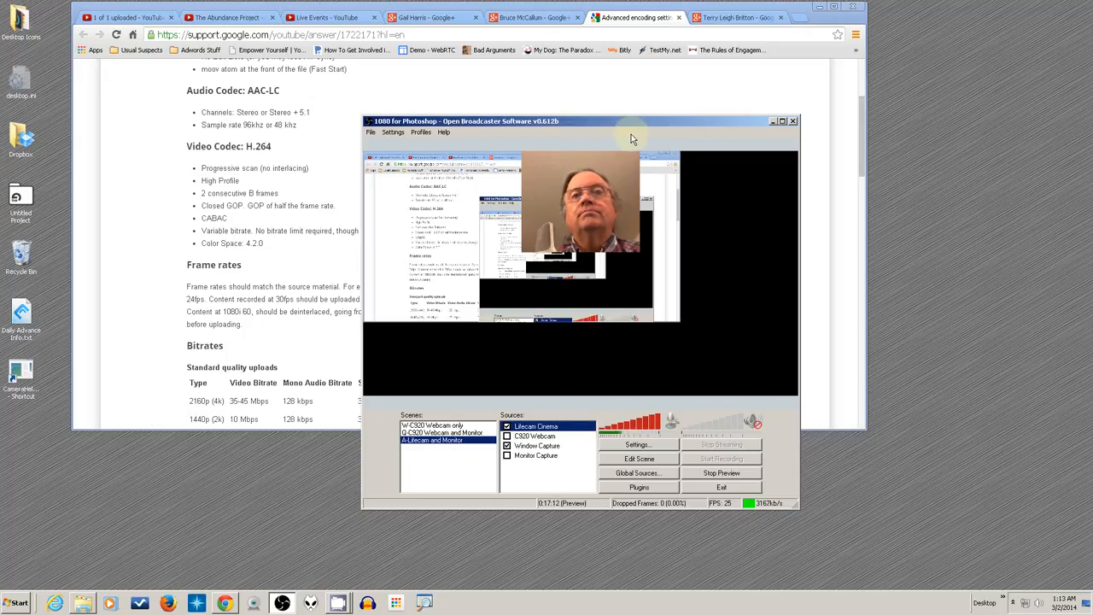